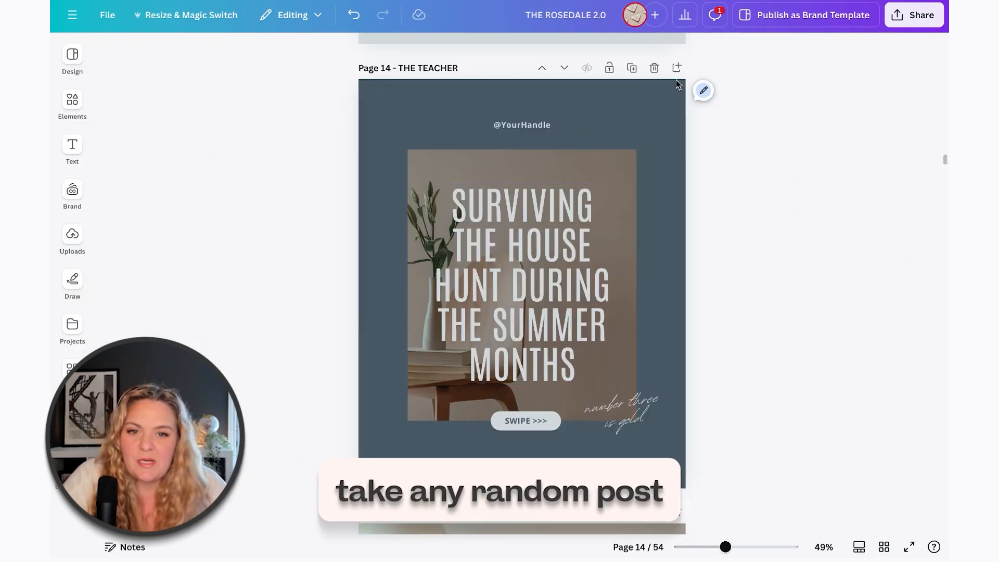
Step: Paste the 'Surviving the house hunt during the summer months' headline onto the new page 15
key(ctrl+v)
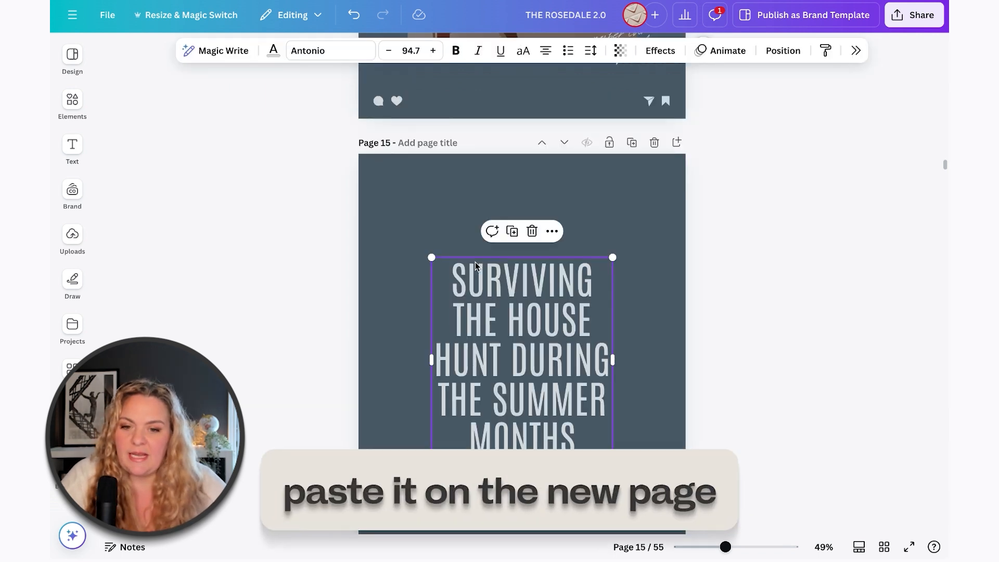